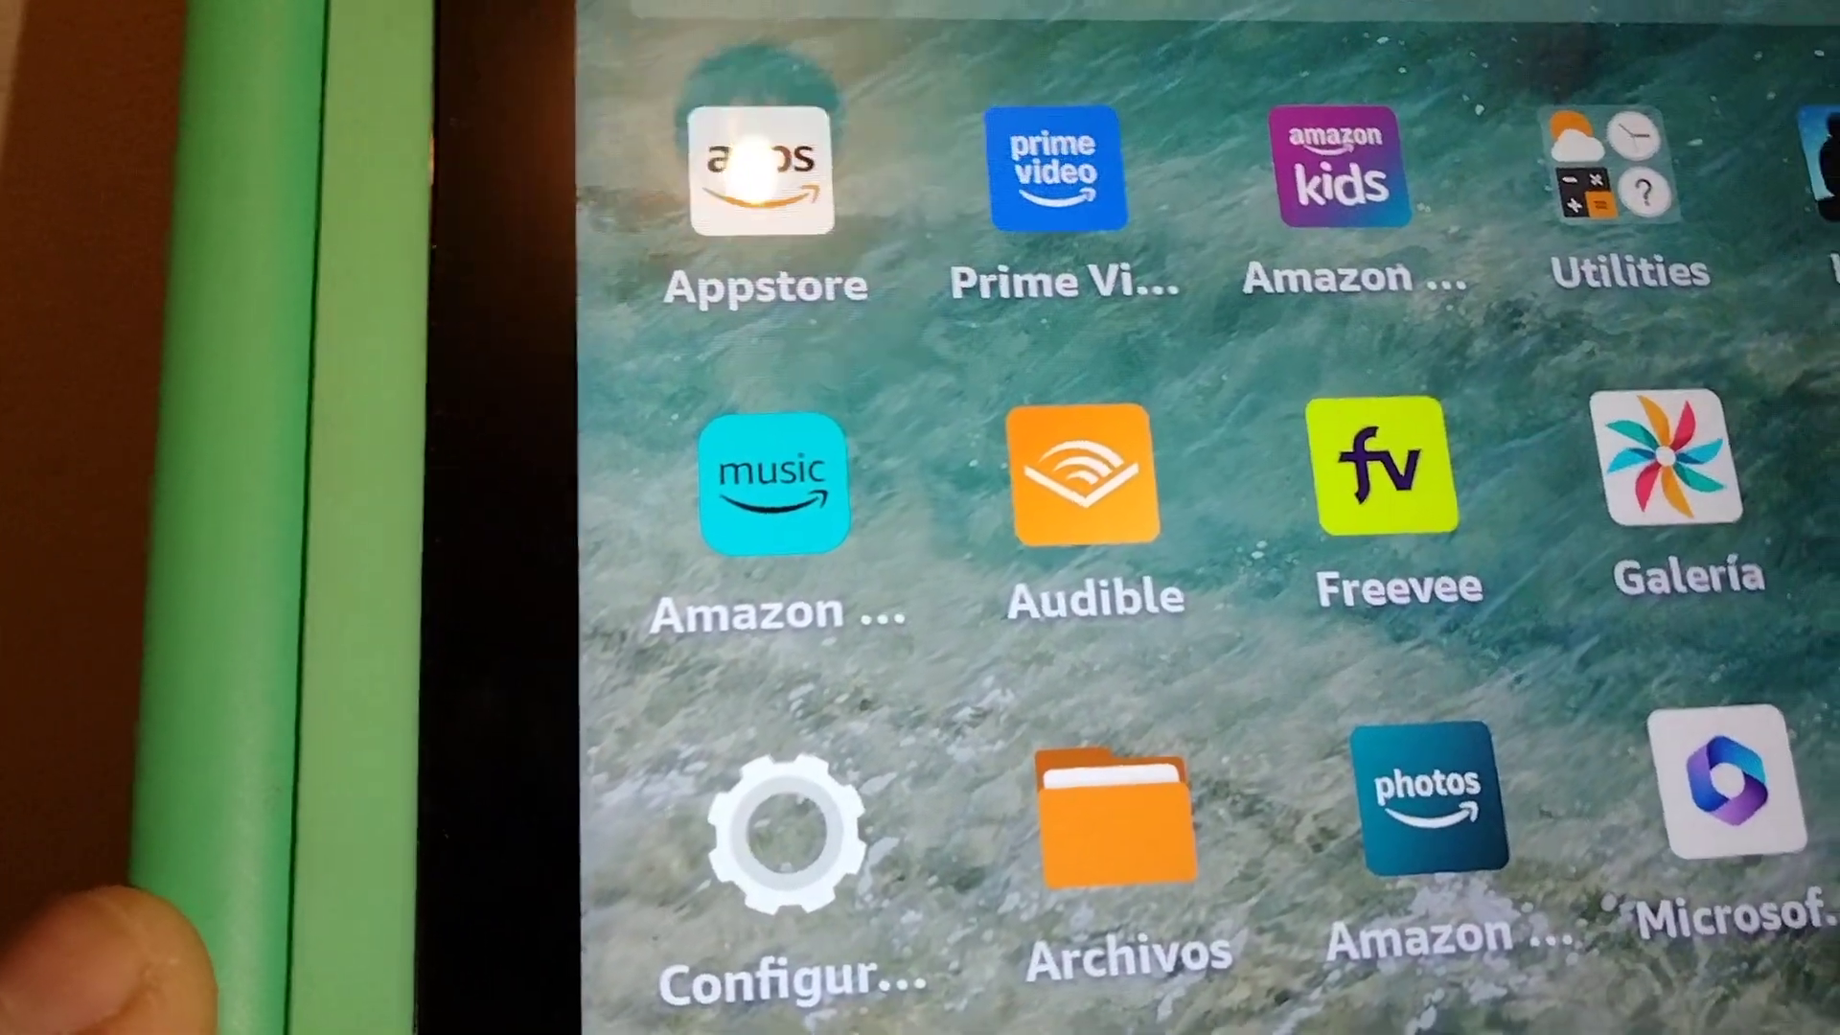
Step: Open the Configuración (Settings) app from the Fire home screen
{"action": "left_click", "coordinate": [793, 827]}
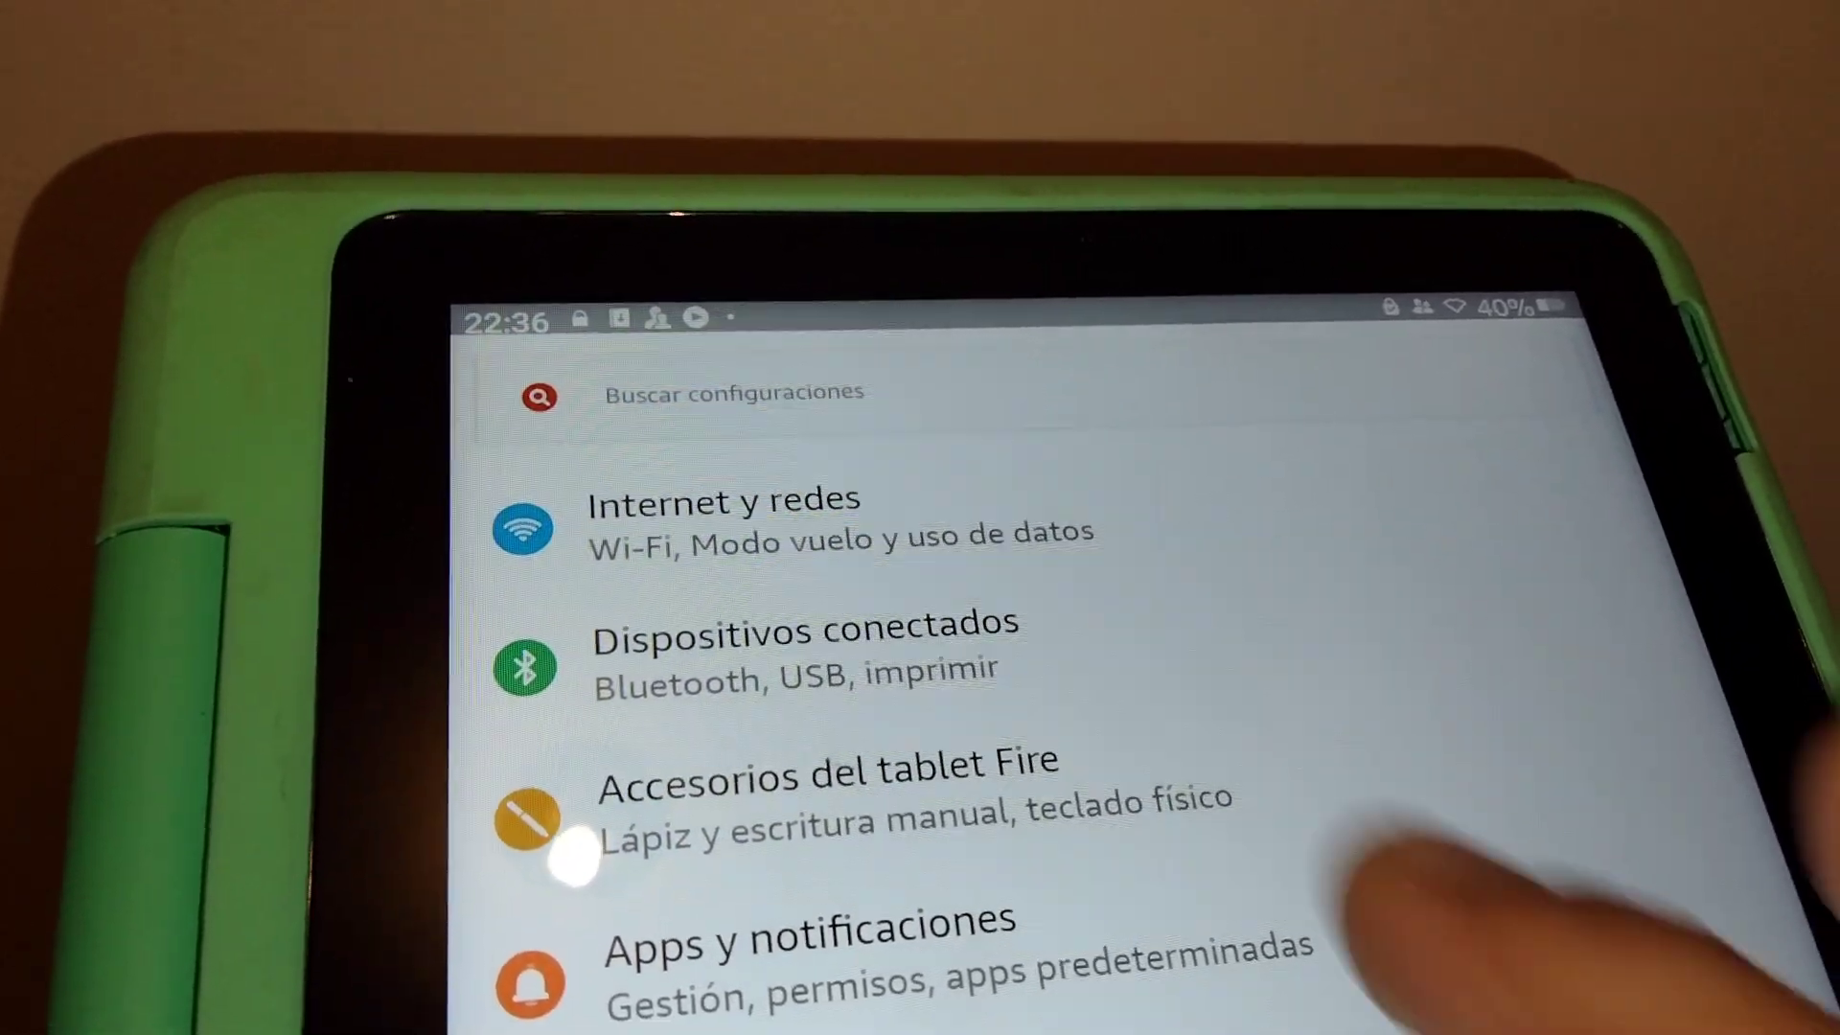
Step: Go to Opciones de dispositivo > Teclado e idioma, showing Español (México)
{"action": "scroll", "scroll_direction": "down", "scroll_amount": 3}
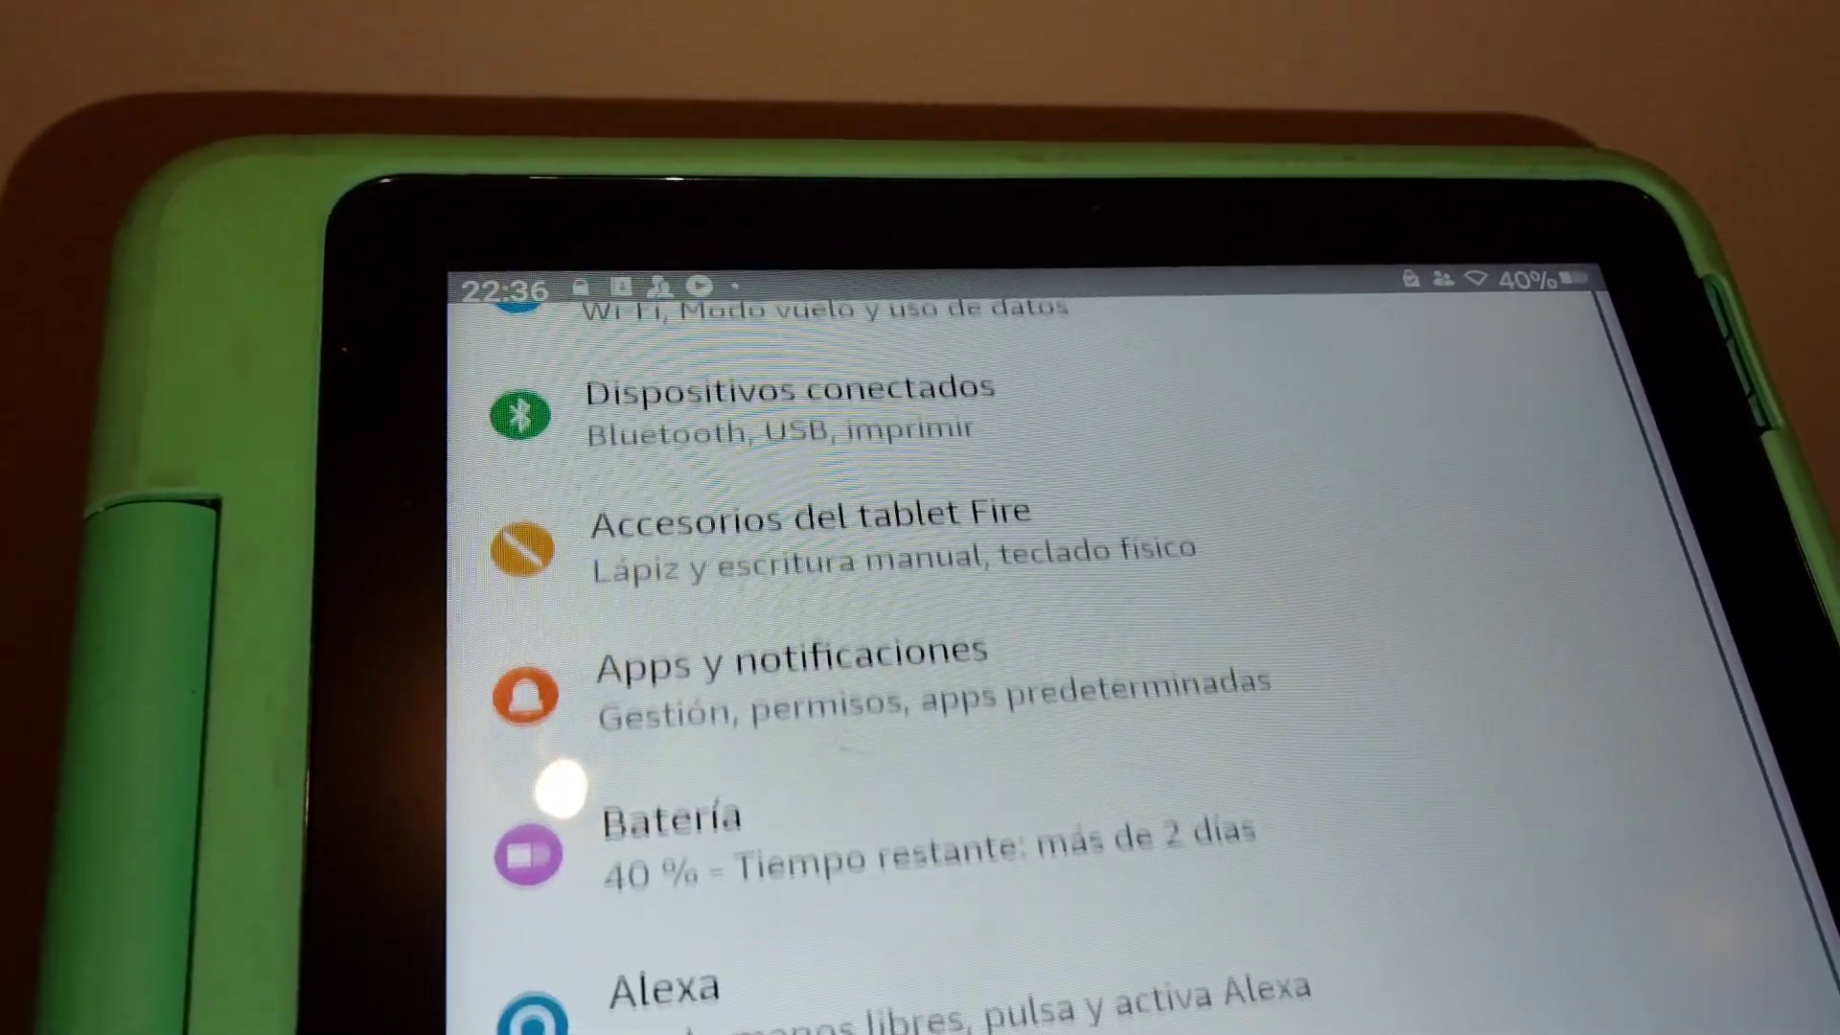
{"action": "scroll", "scroll_direction": "down", "scroll_amount": 3}
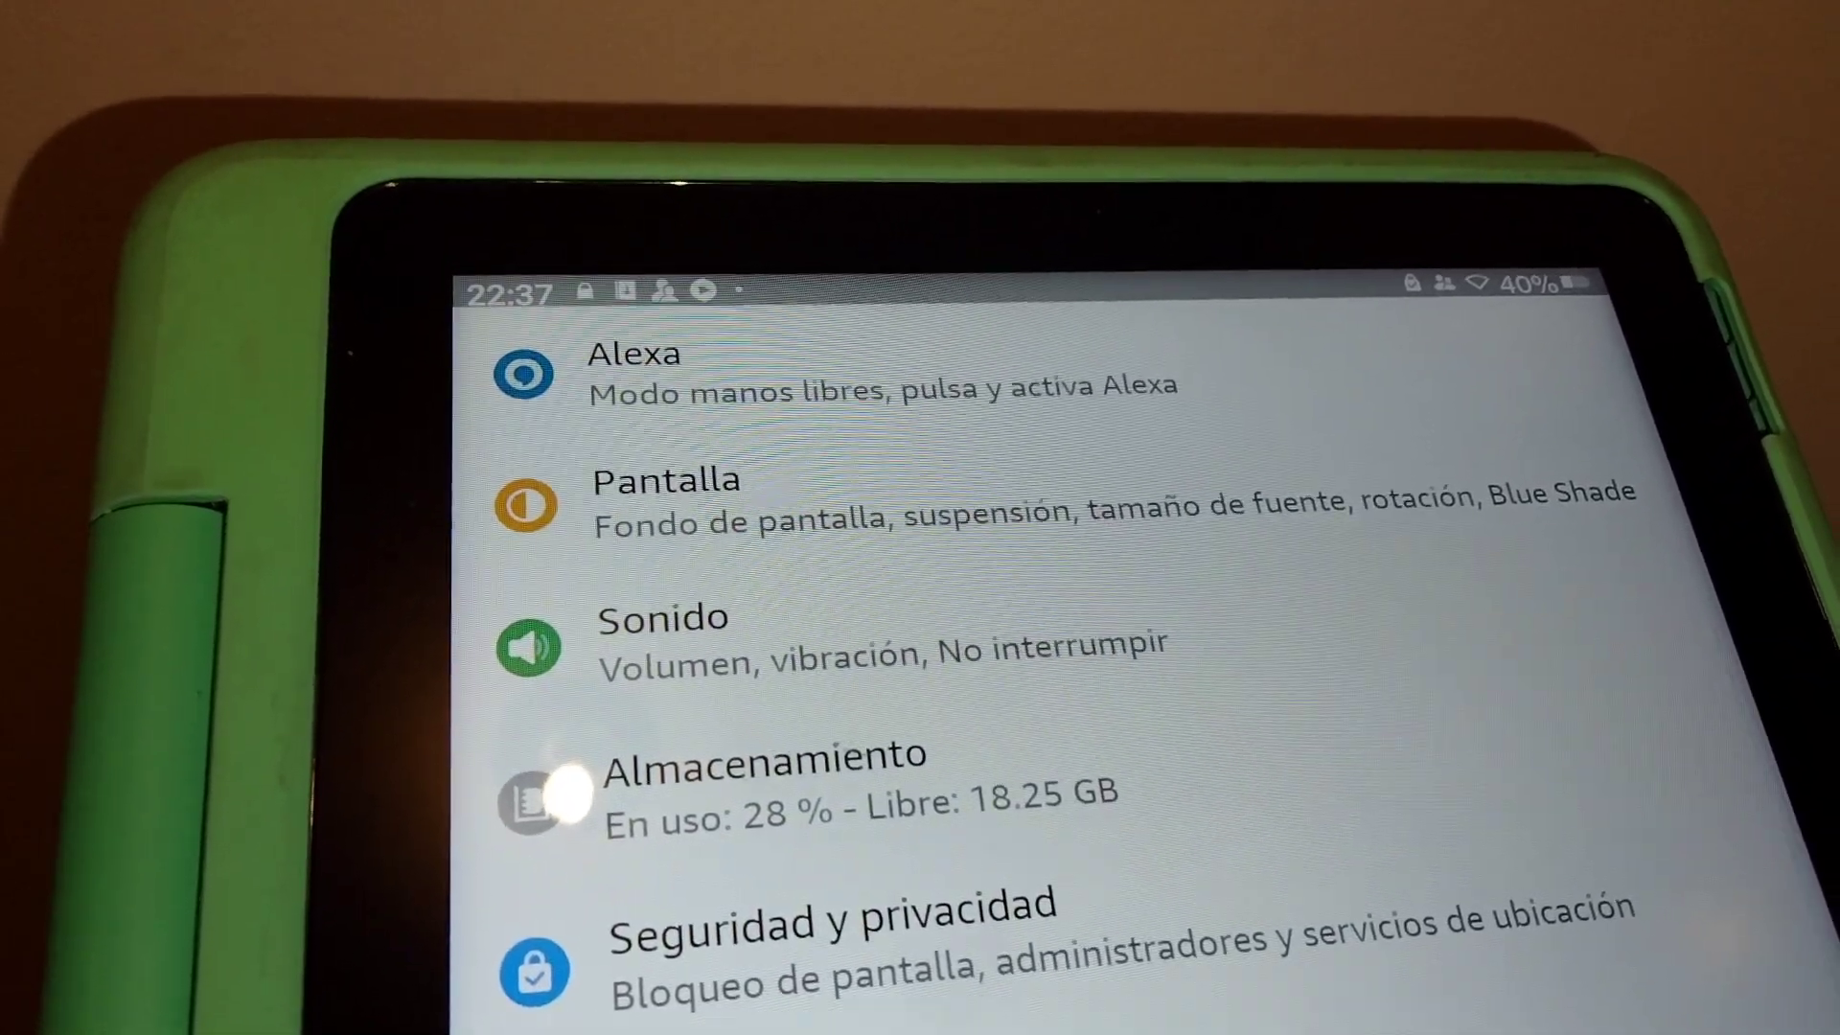
{"action": "scroll", "scroll_direction": "down", "scroll_amount": 3}
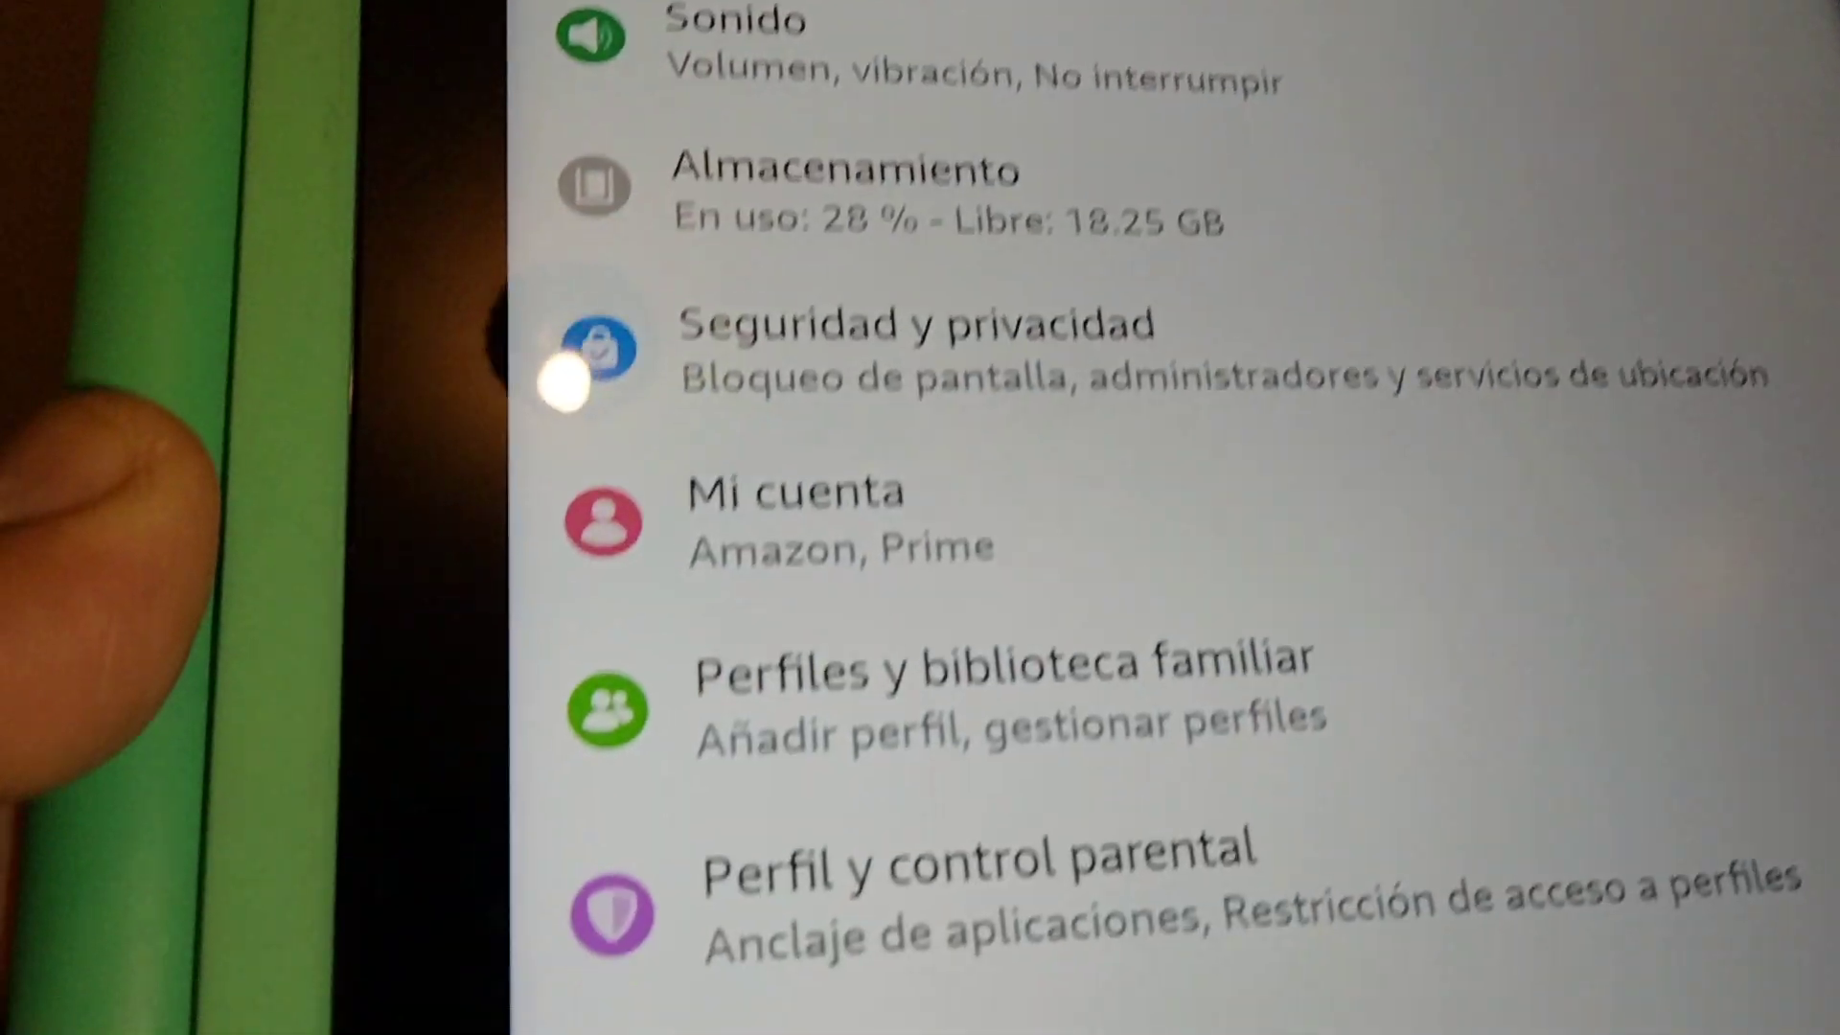
{"action": "scroll", "scroll_direction": "down", "scroll_amount": 3}
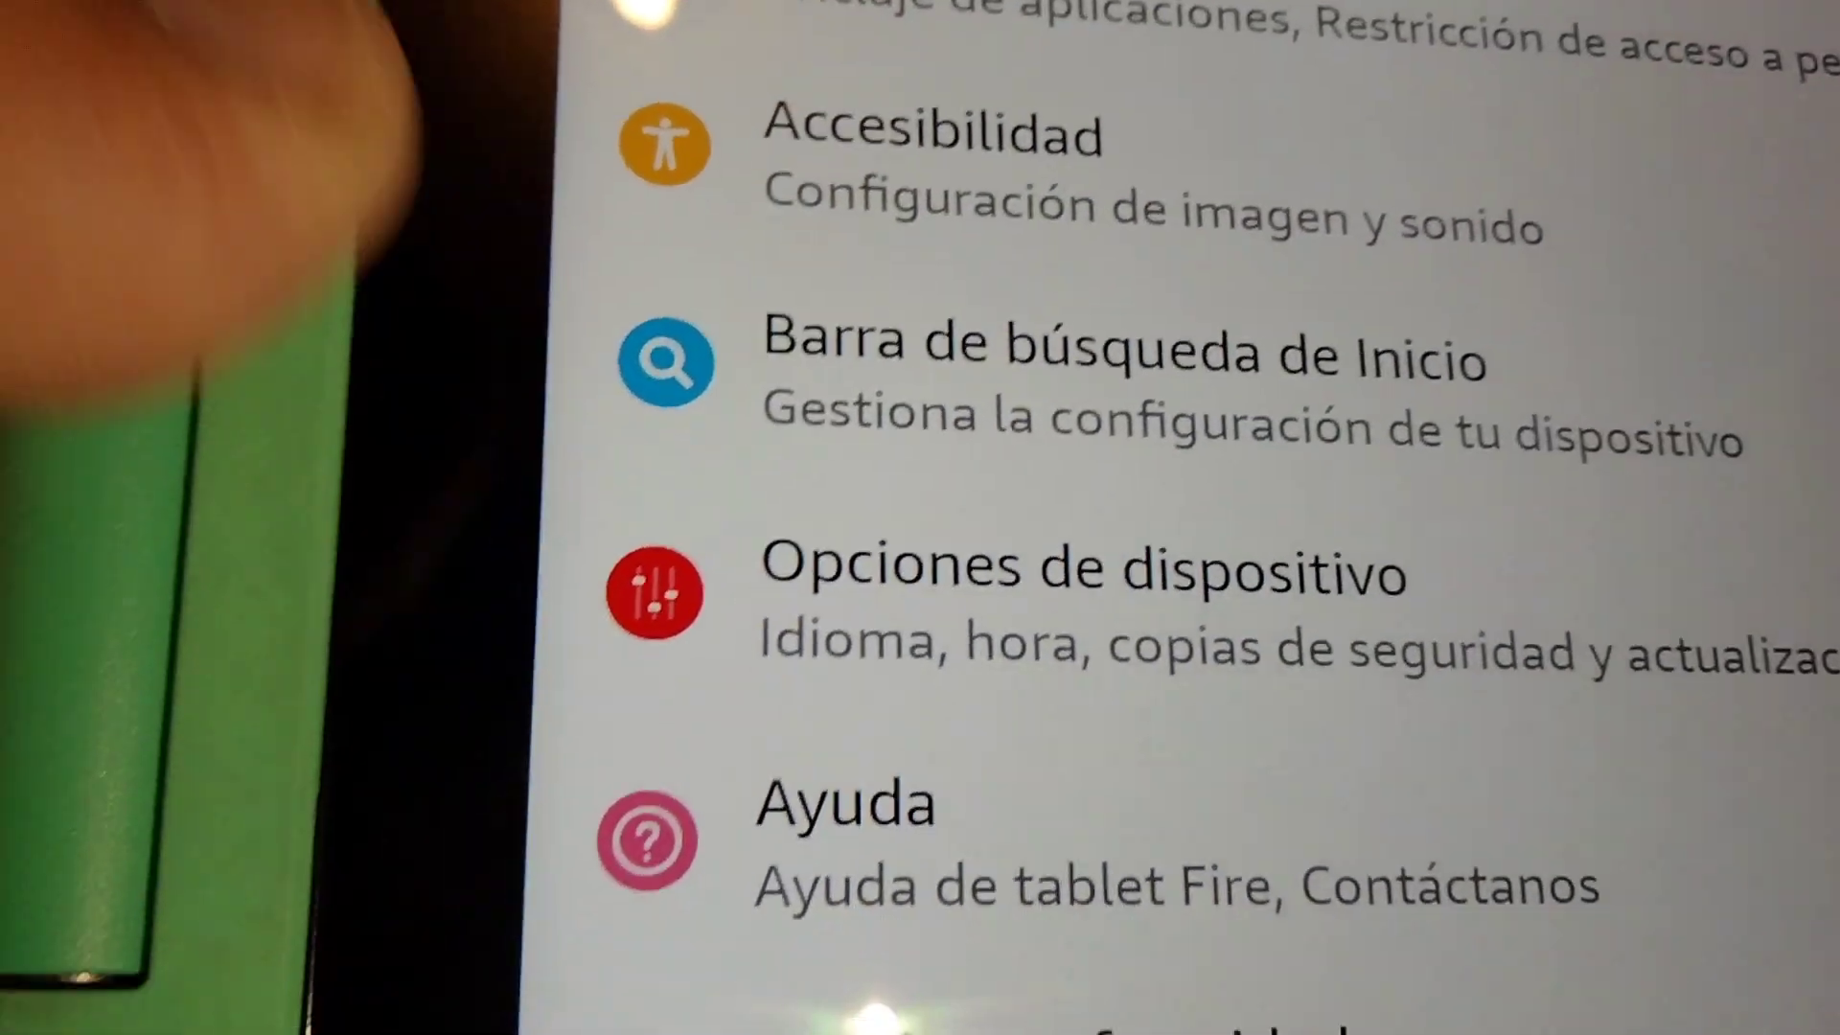
{"action": "scroll", "scroll_direction": "down", "scroll_amount": 3}
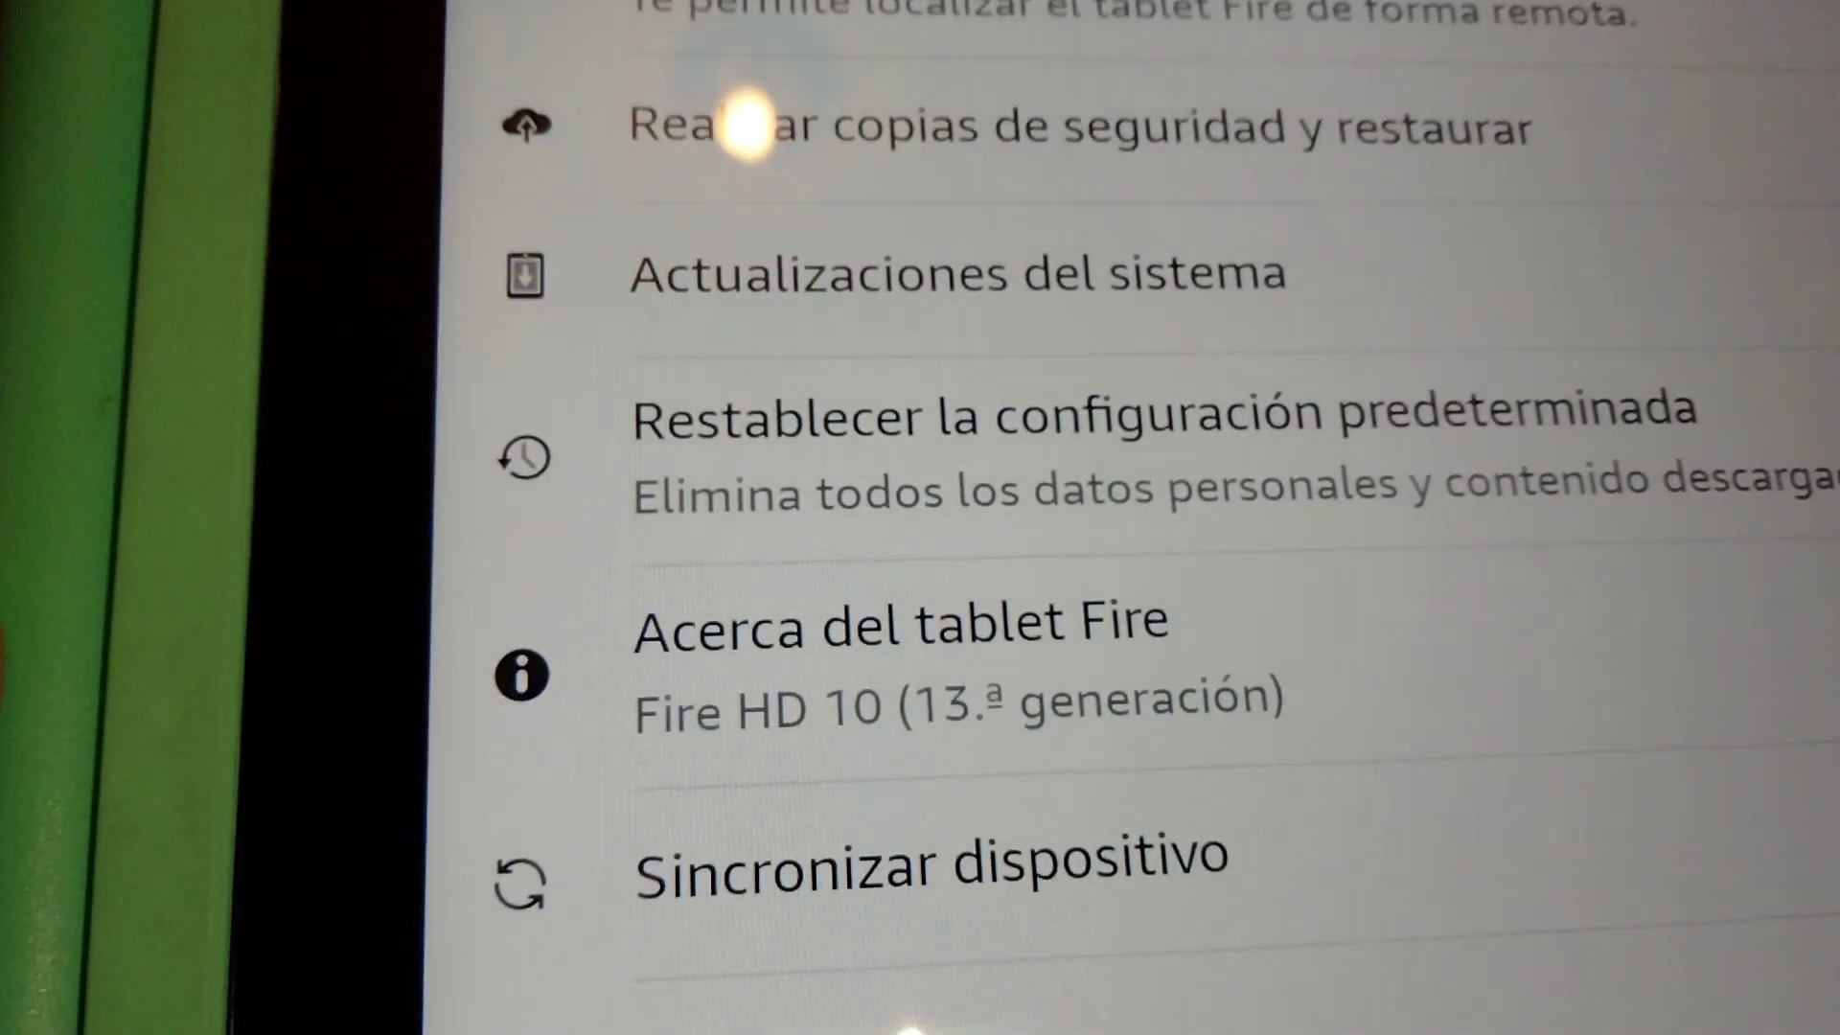
{"action": "scroll", "scroll_direction": "down", "scroll_amount": 3}
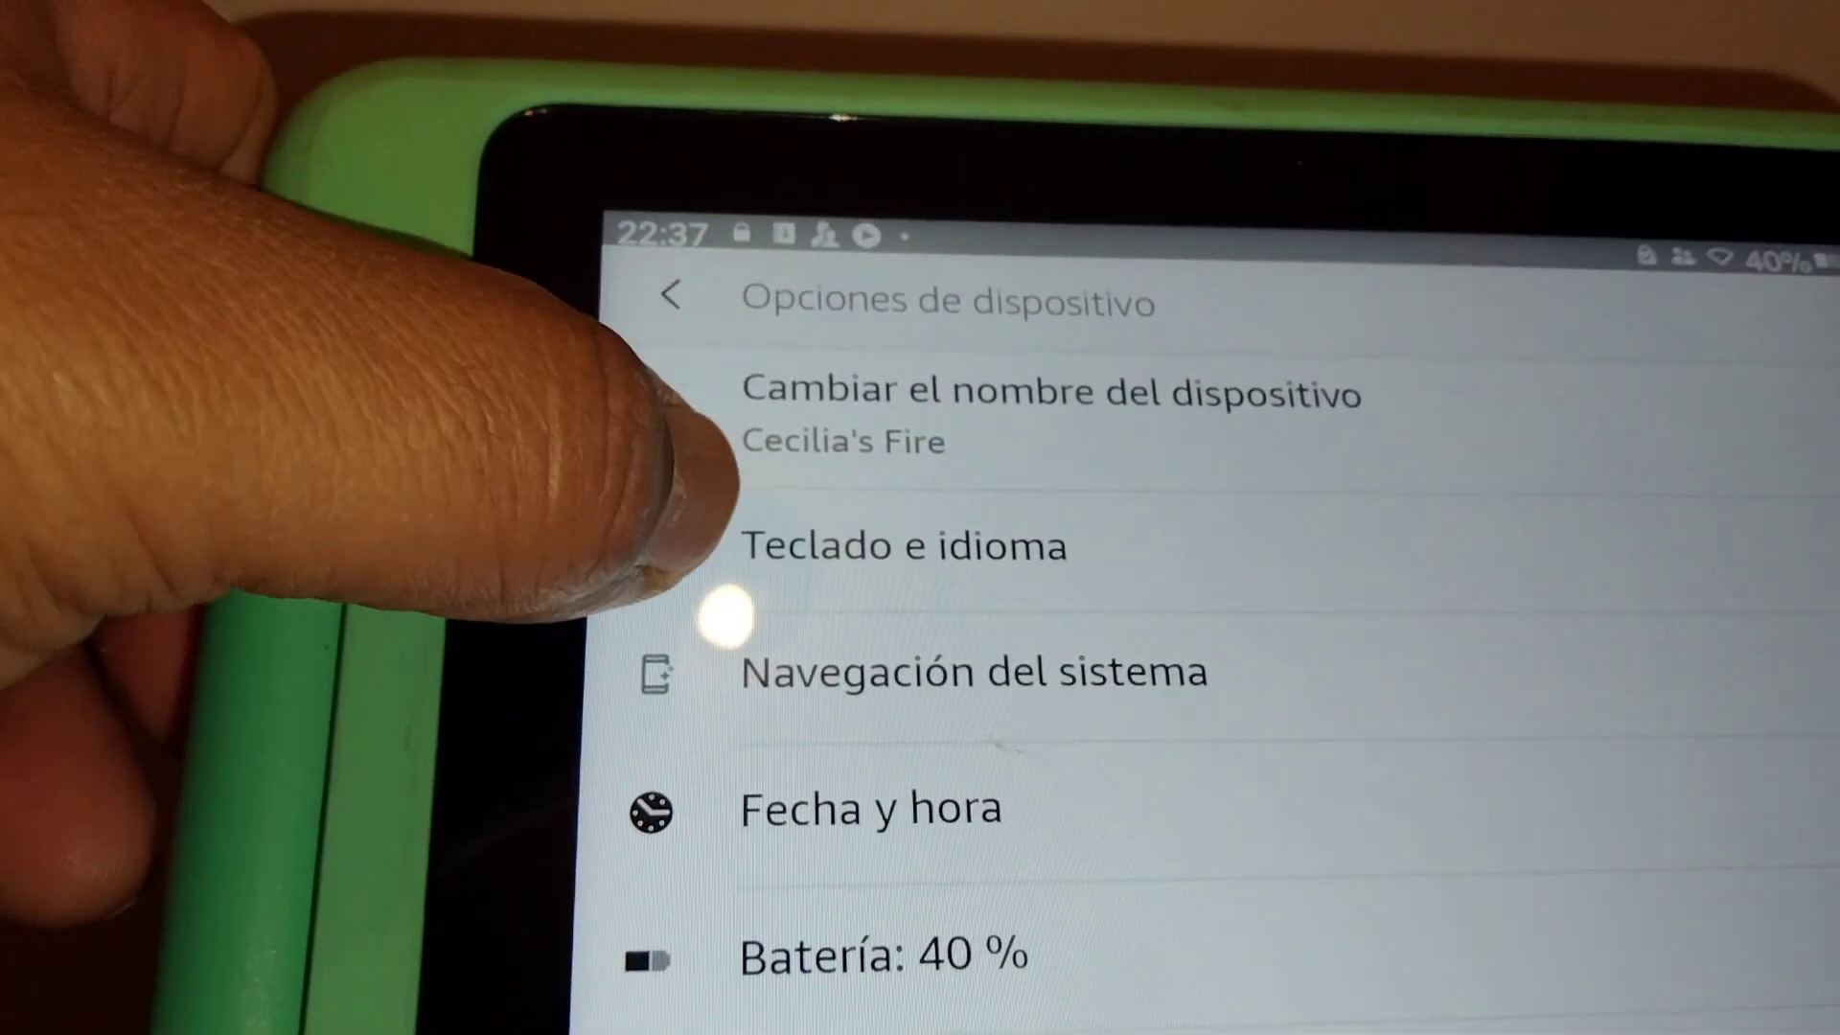
{"action": "left_click", "coordinate": [903, 546]}
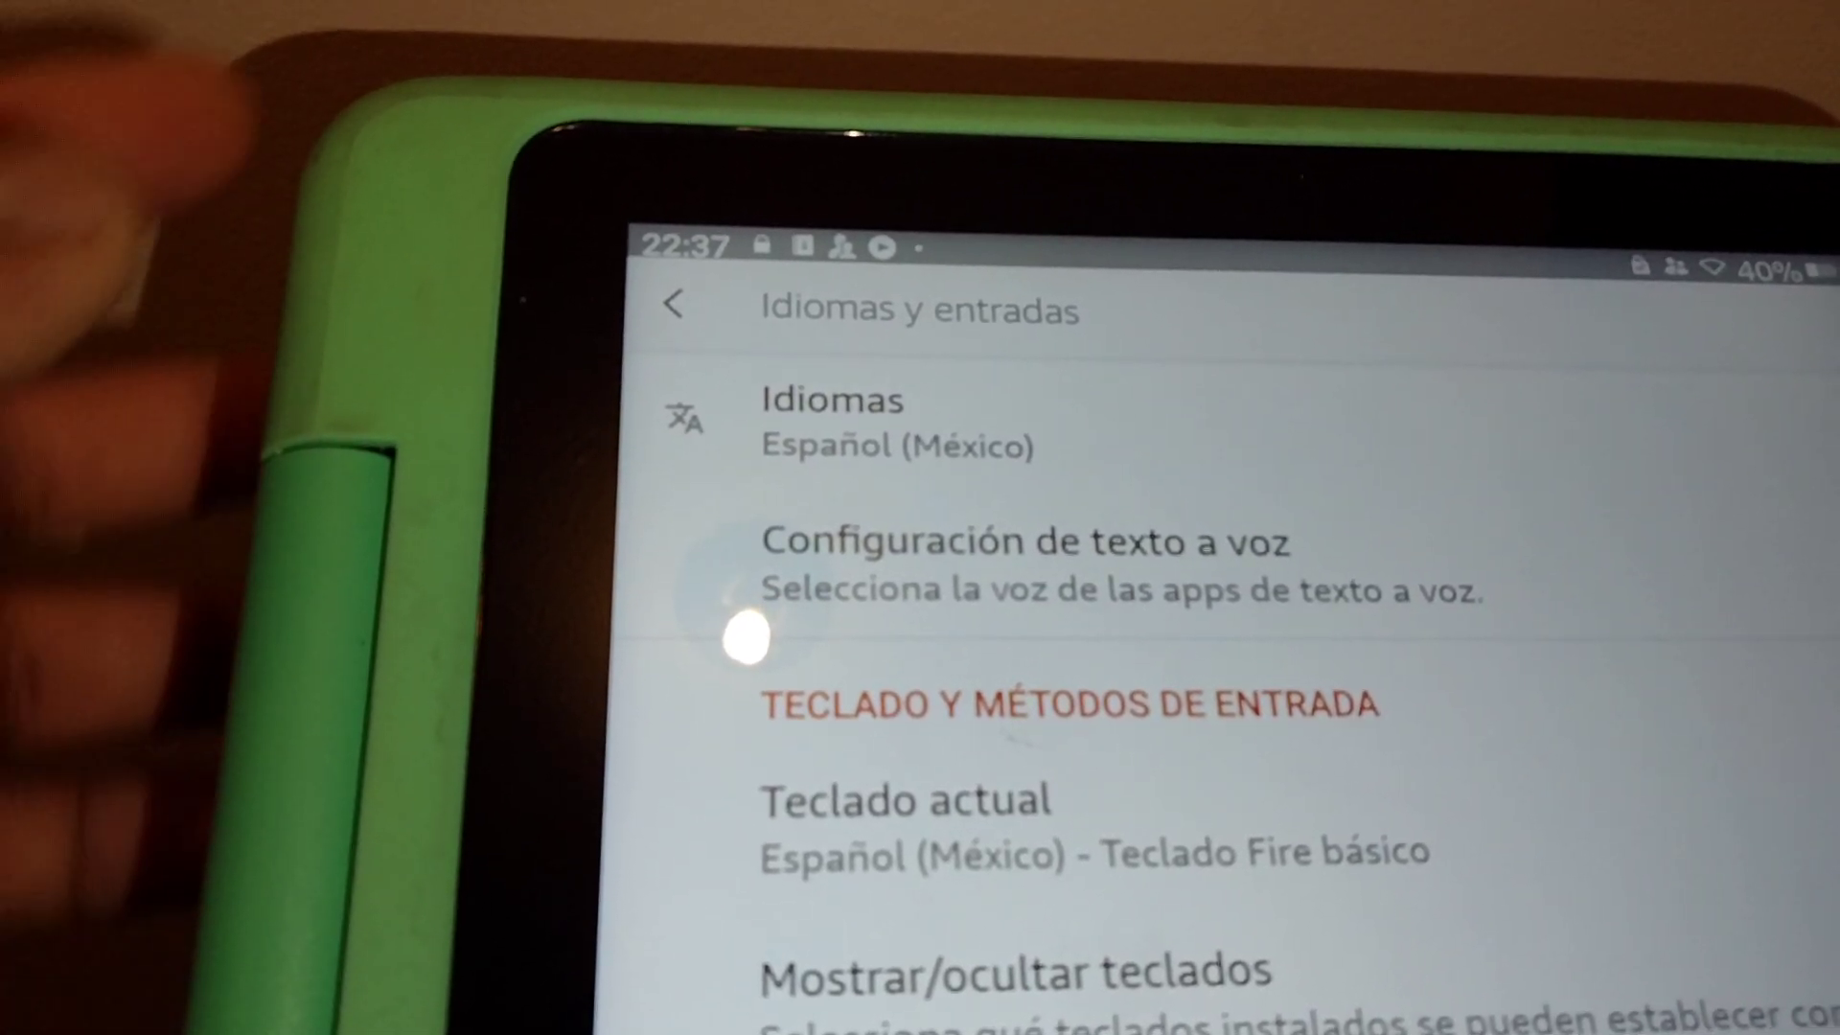
Step: Open the Idiomas dropdown listing English (United States), Deutsch, Español and Français
{"action": "left_click", "coordinate": [831, 399]}
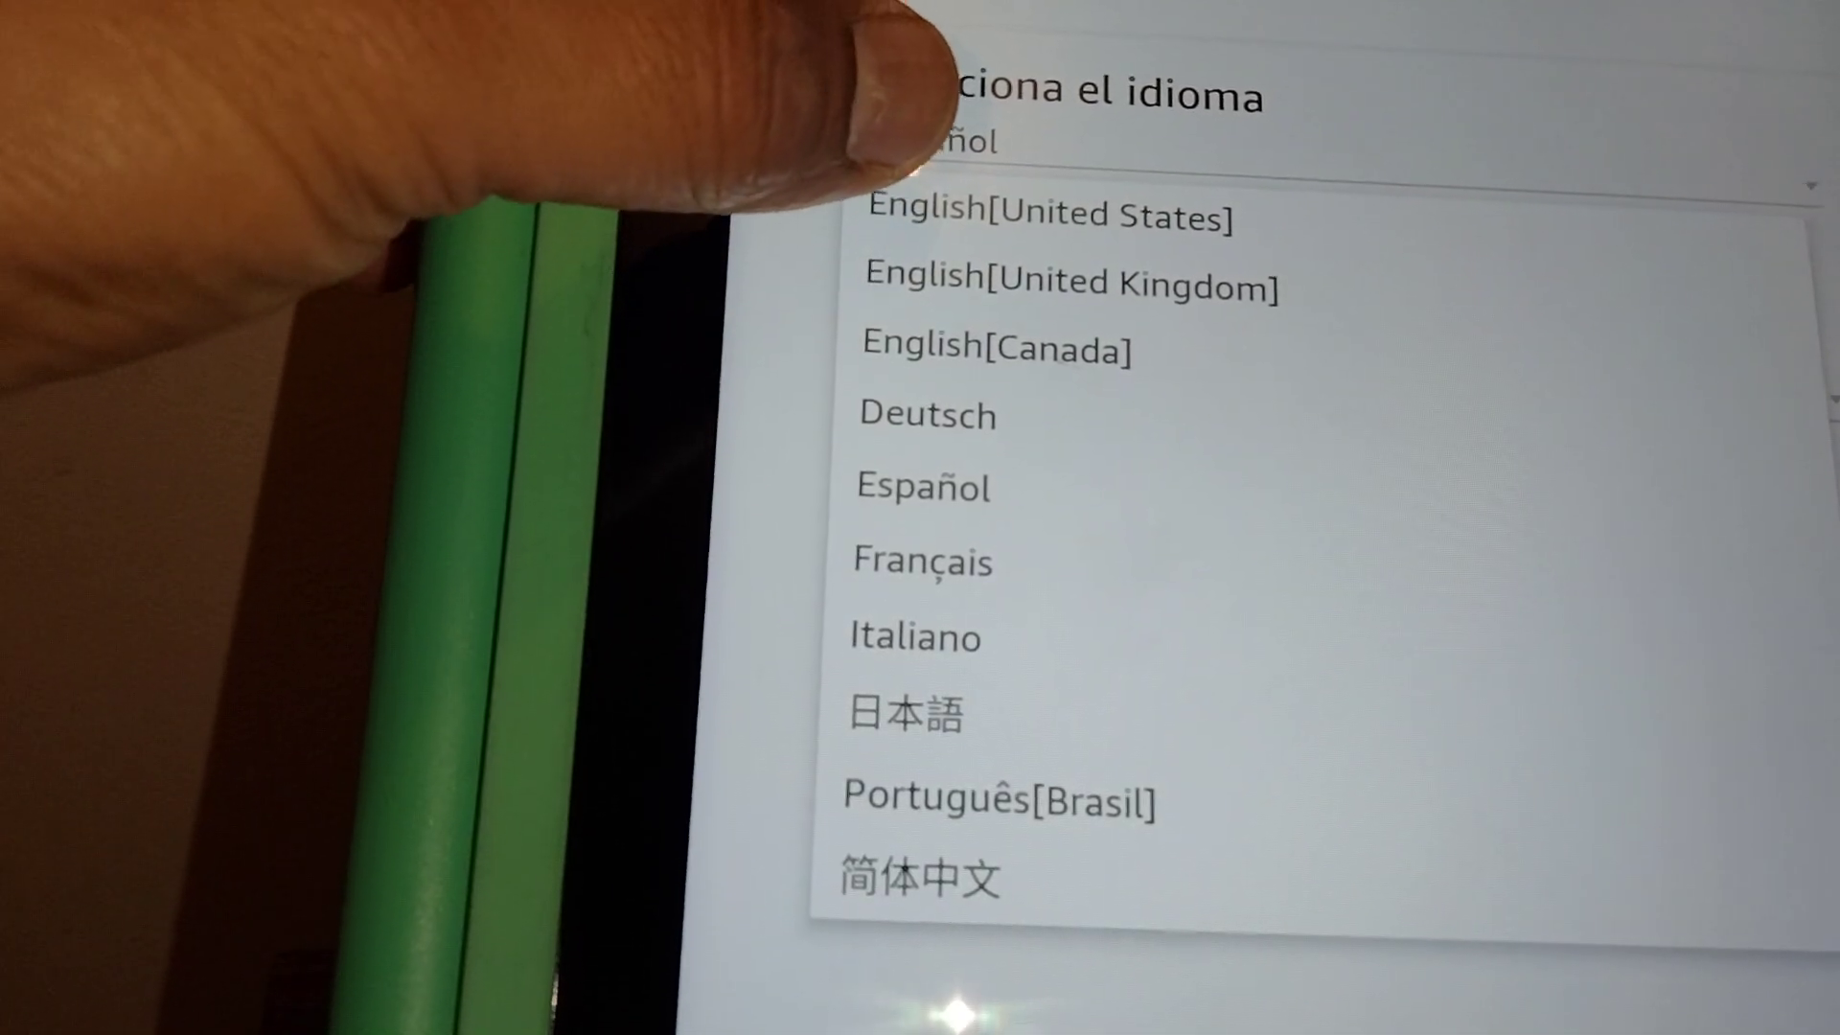
Step: Choose English [United States] as the tablet's system language
{"action": "left_click", "coordinate": [1045, 216]}
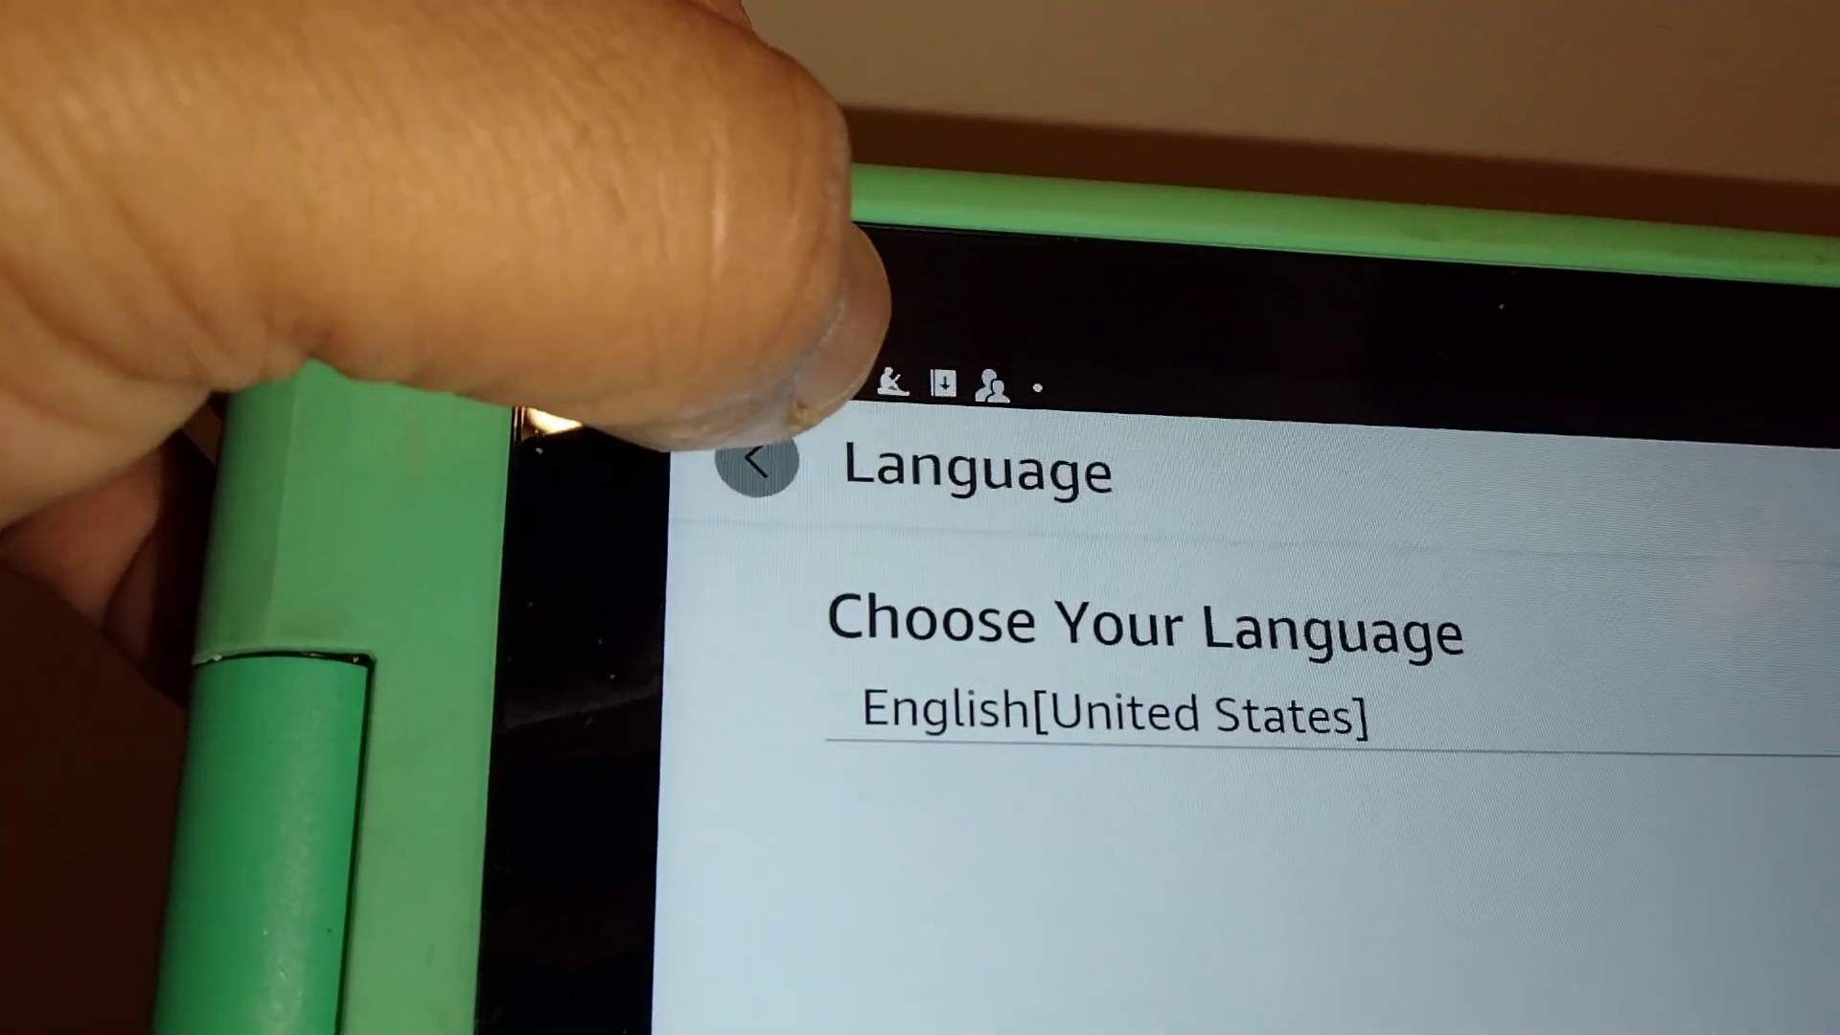
Step: Go back to Keyboard & Language and confirm the English (US) current keyboard
{"action": "left_click", "coordinate": [760, 461]}
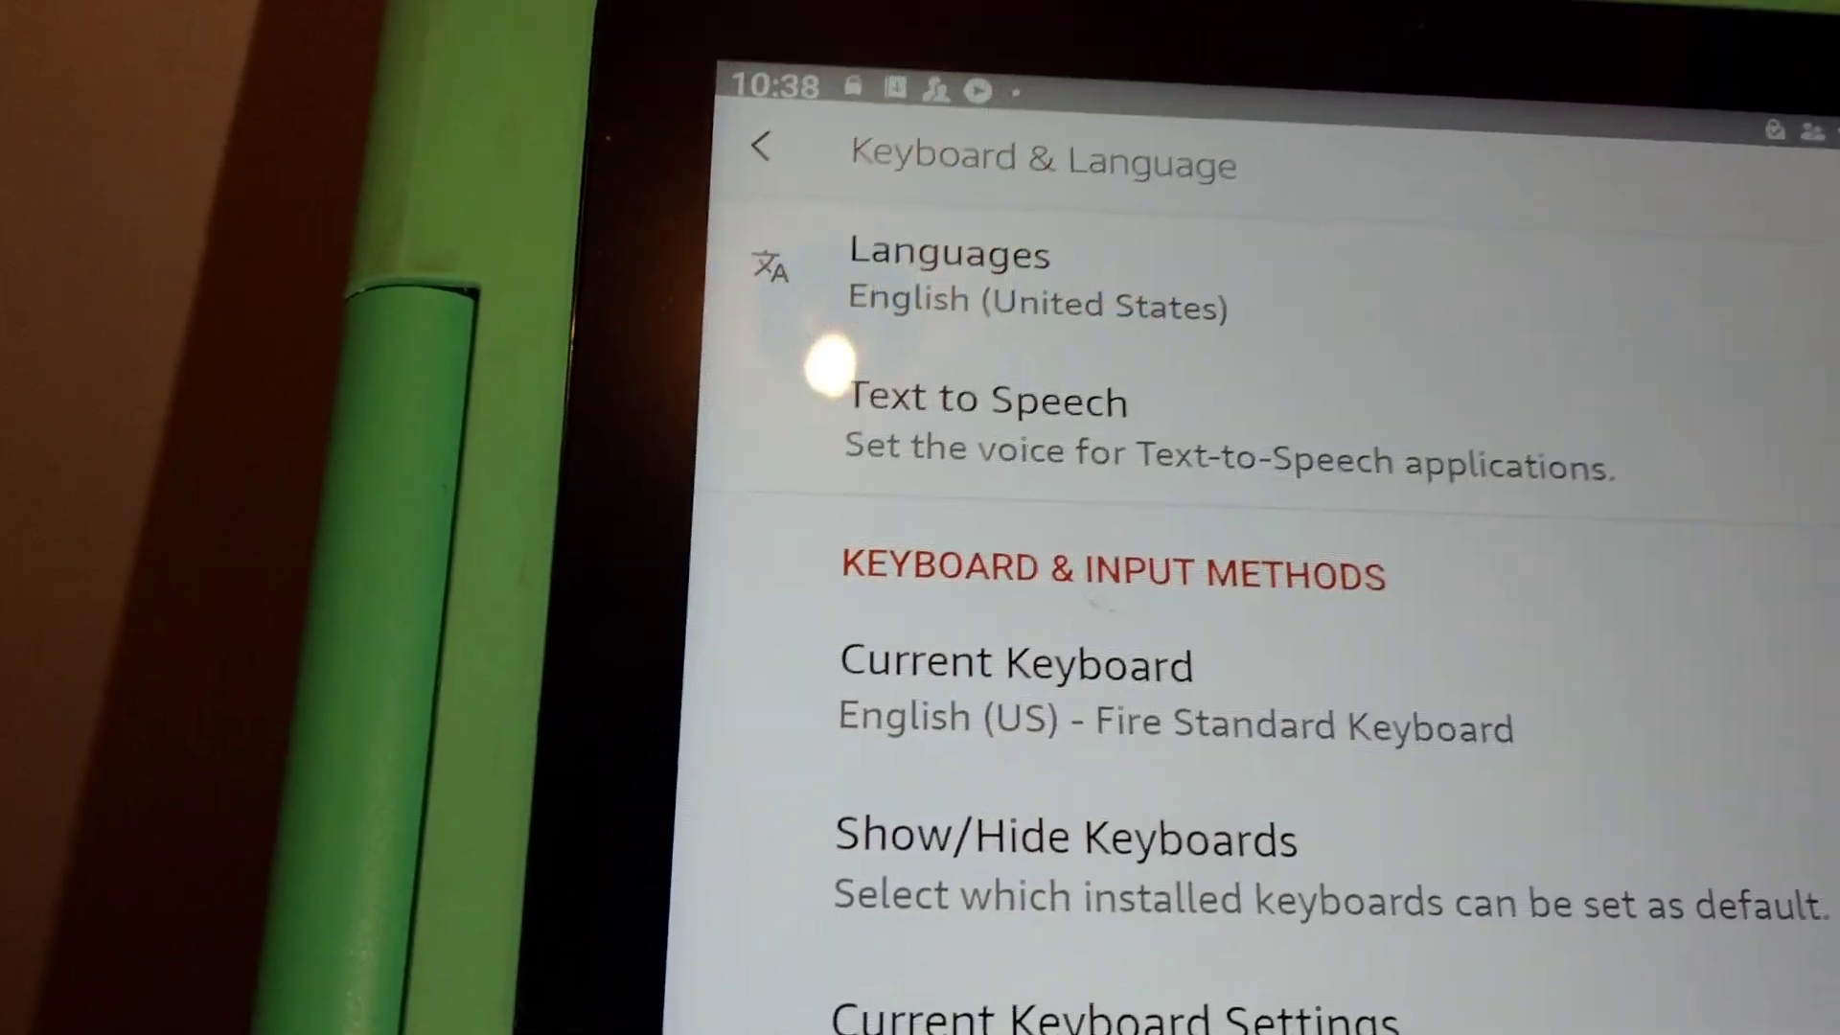
{"action": "scroll", "scroll_direction": "down", "scroll_amount": 3}
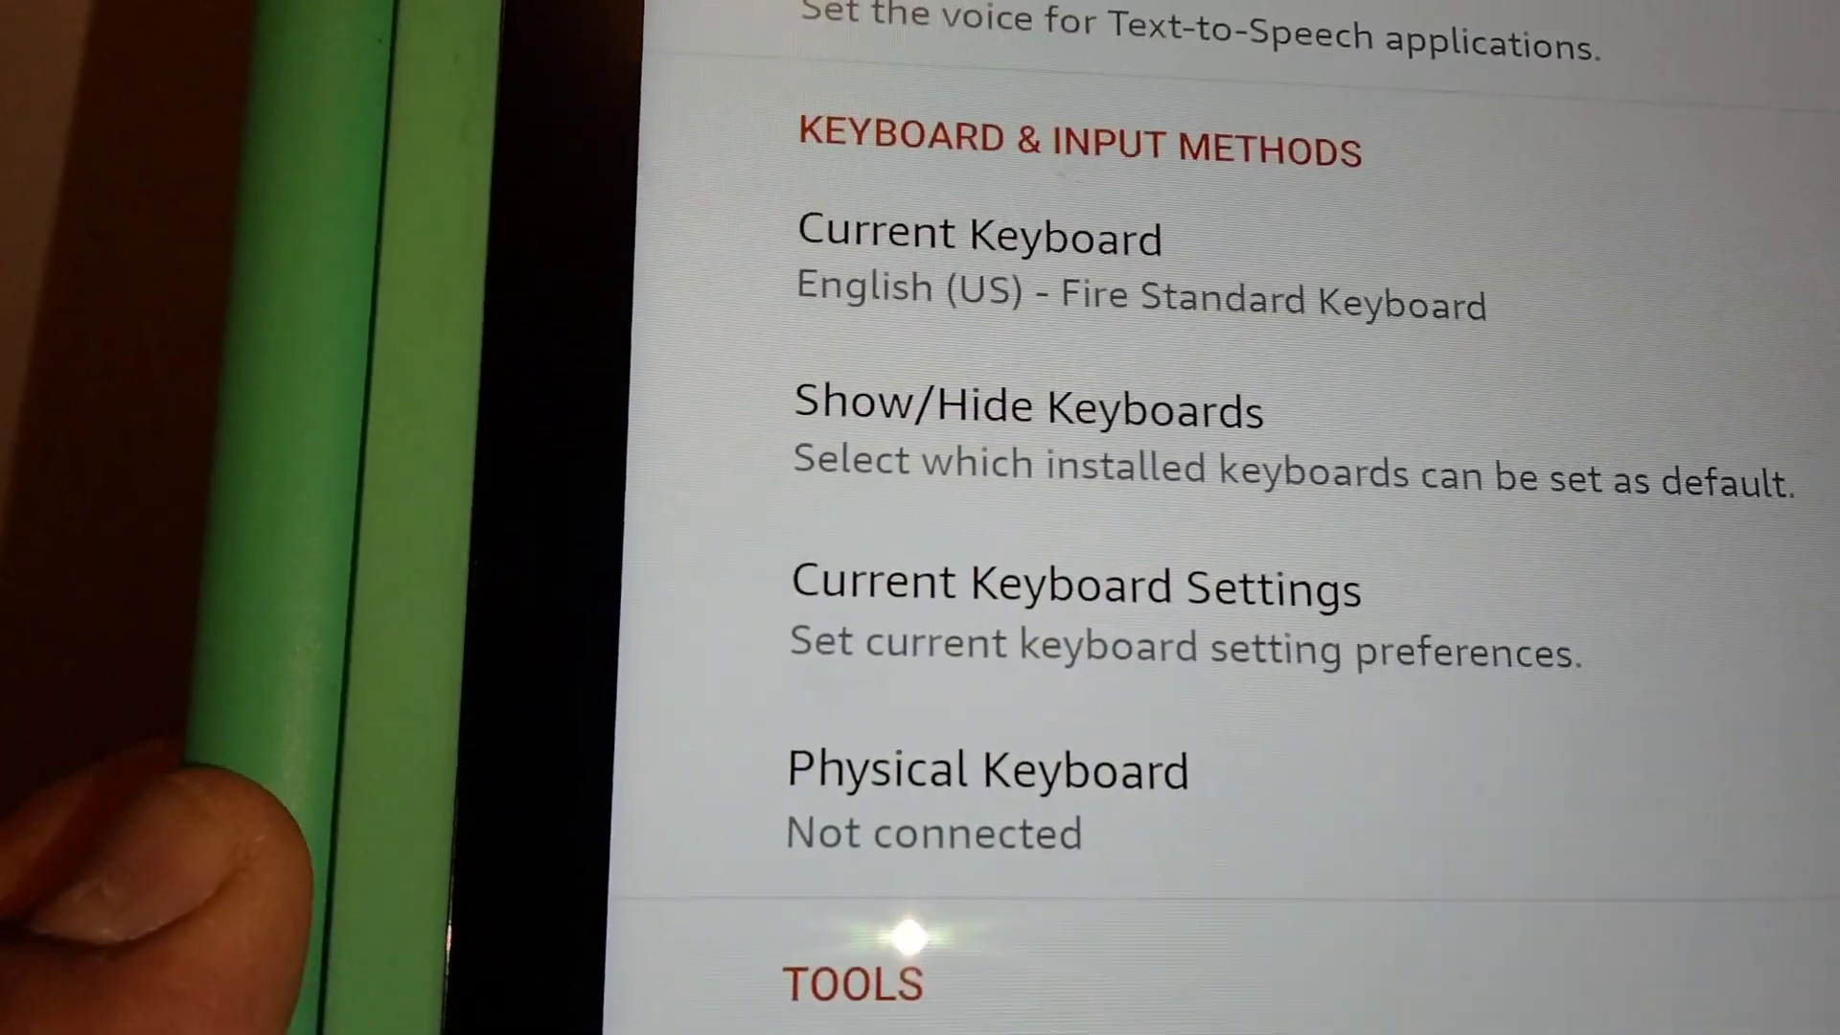
{"action": "scroll", "scroll_direction": "down", "scroll_amount": 3}
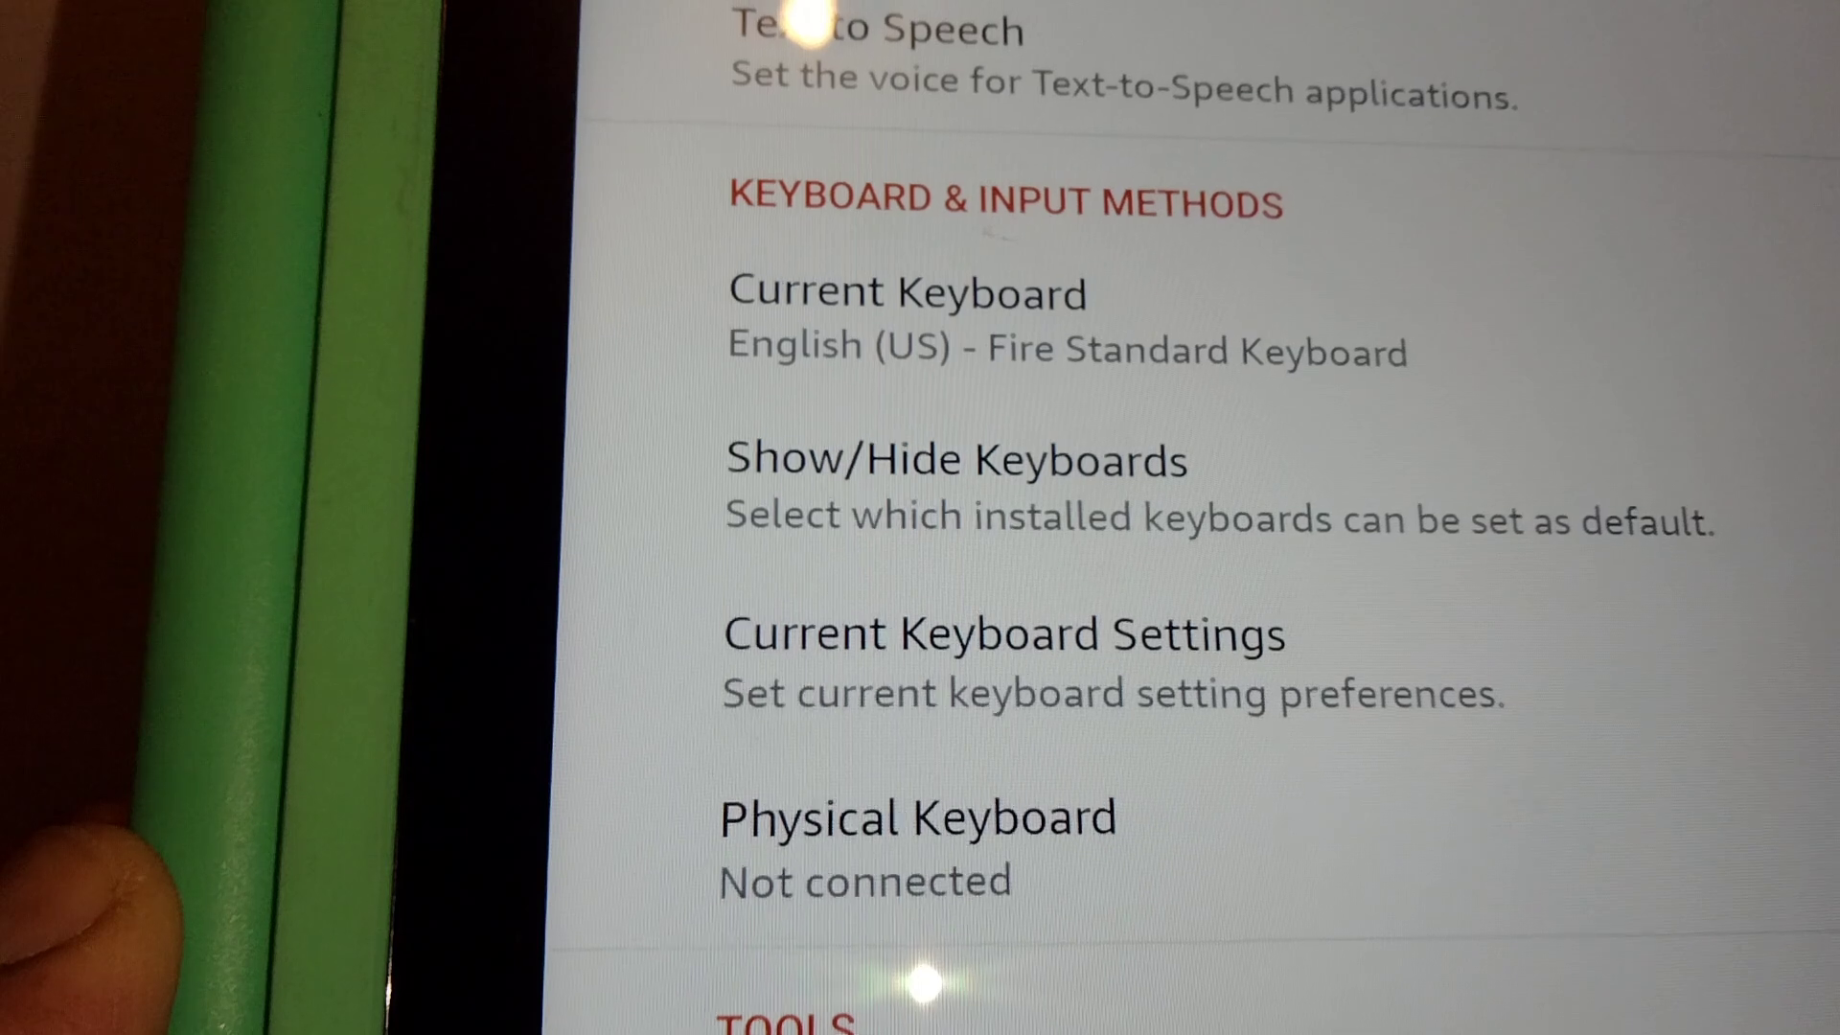